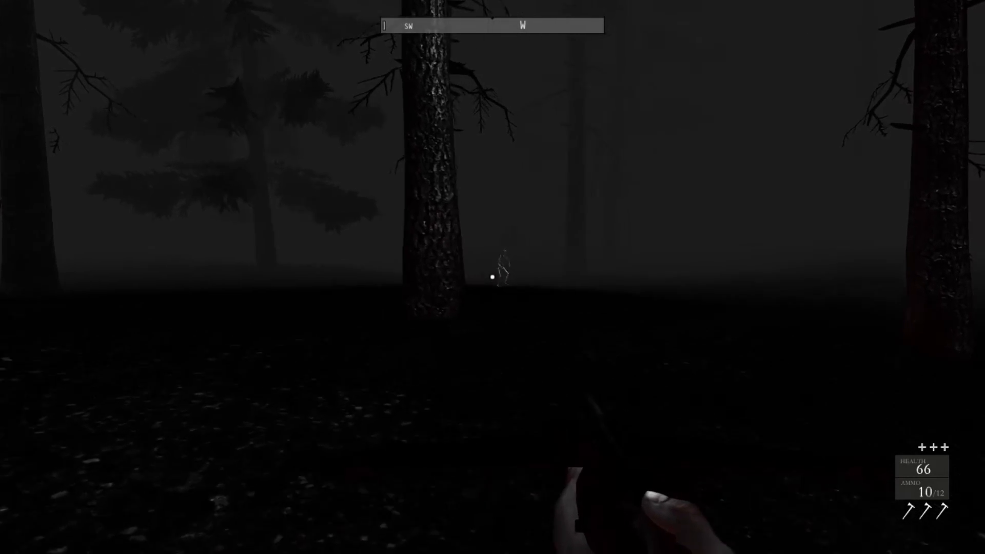
Shoot the pale figures lurking among the trees and beside the dark bush.
click(493, 276)
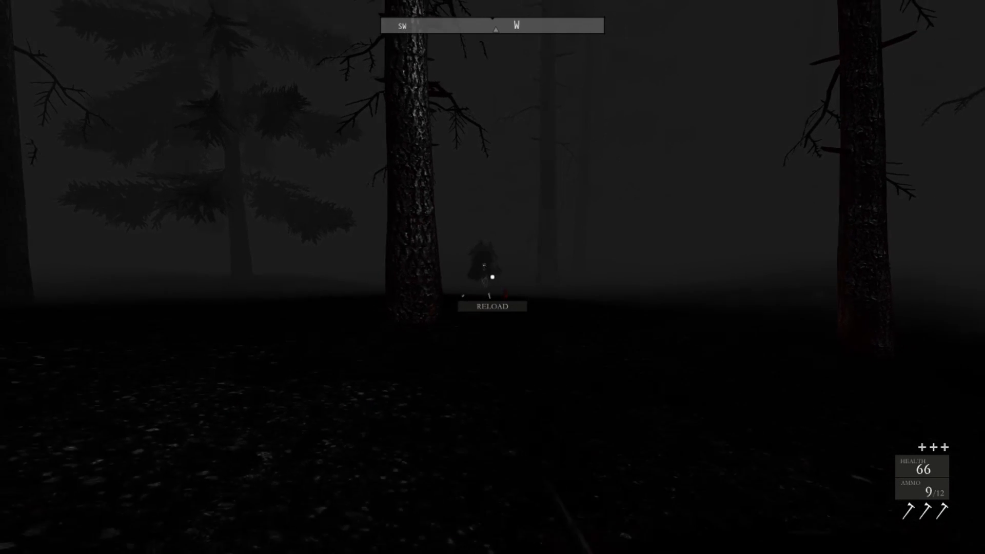
click(493, 277)
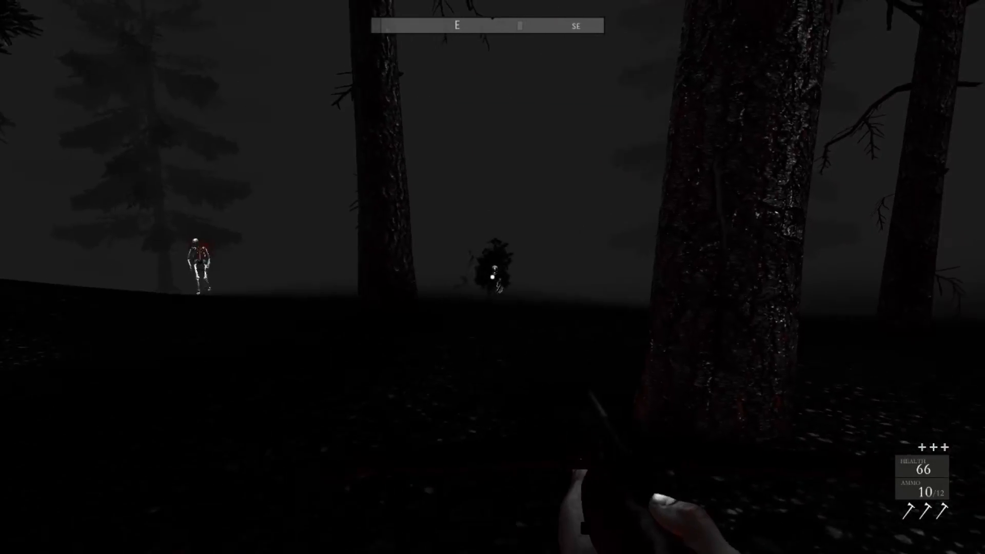
click(492, 277)
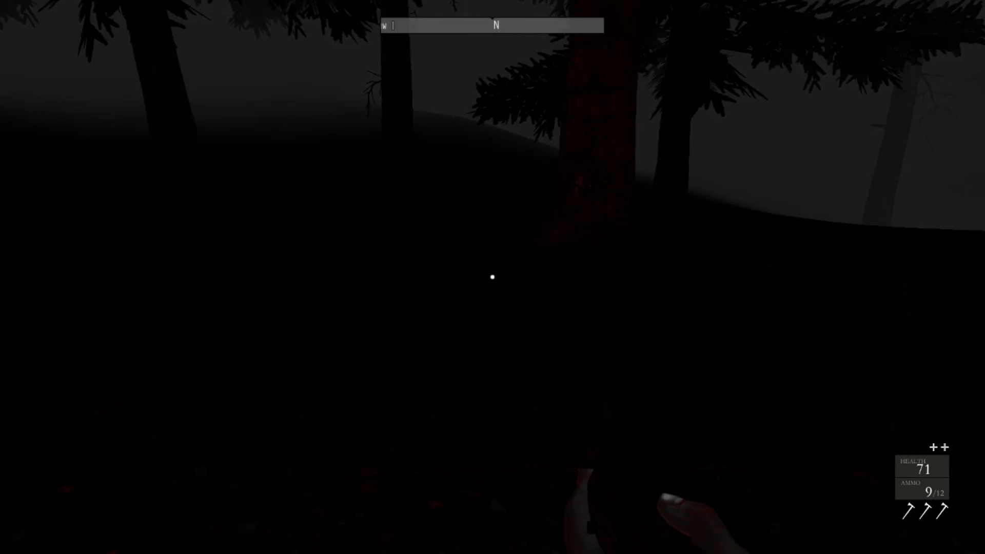
mouse_move(492, 277)
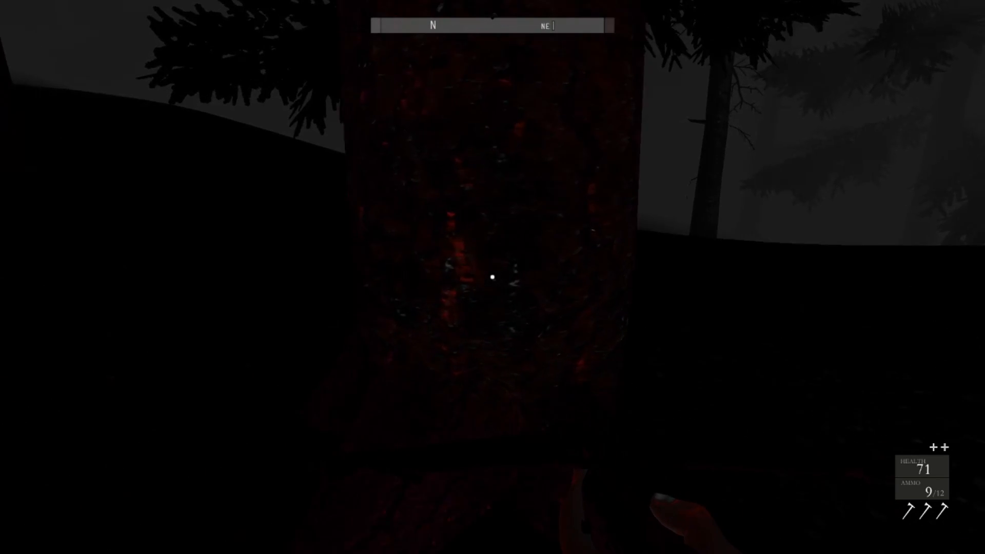
mouse_move(491, 276)
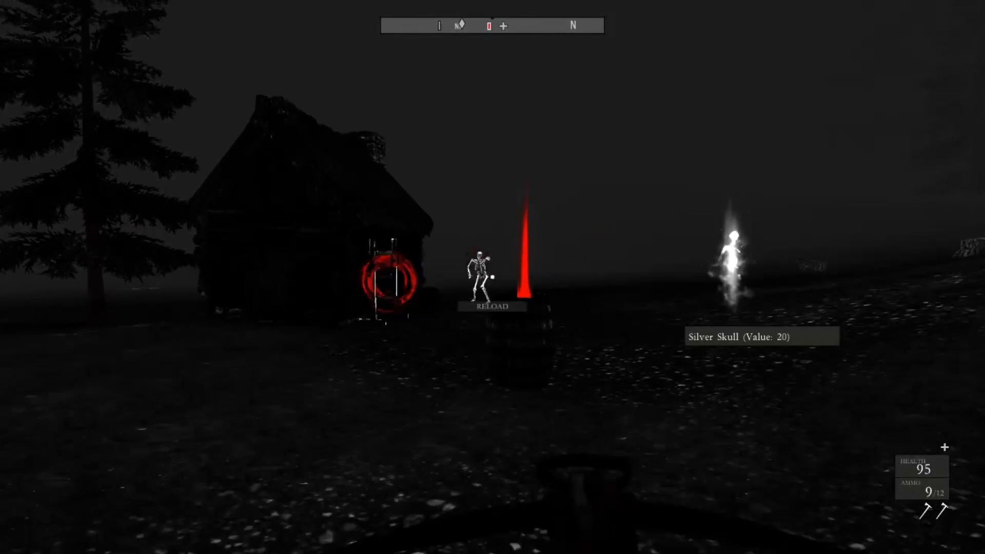
Buy crossbow bolts until Can't Carry Item appears, leaving 1,064 loot, then leave the store.
click(493, 277)
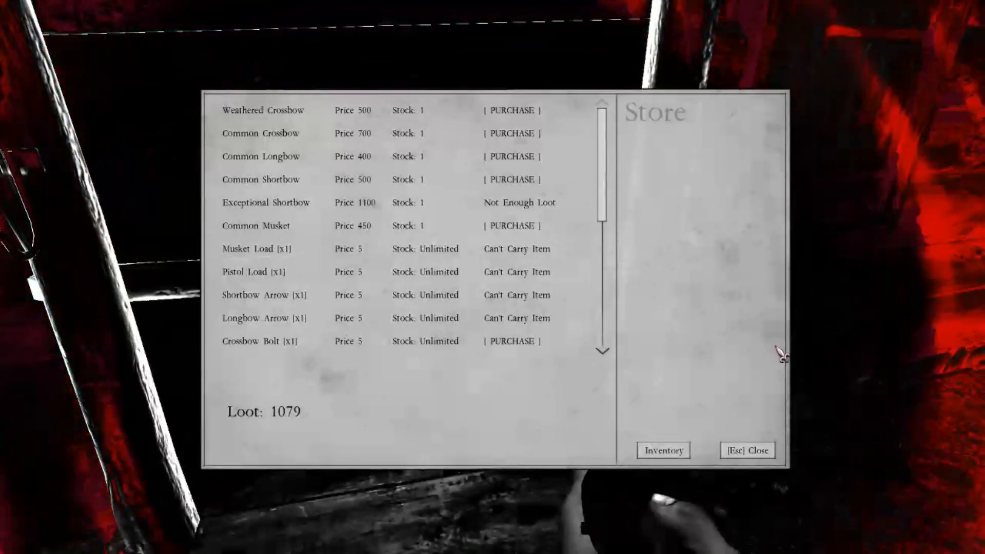
click(264, 318)
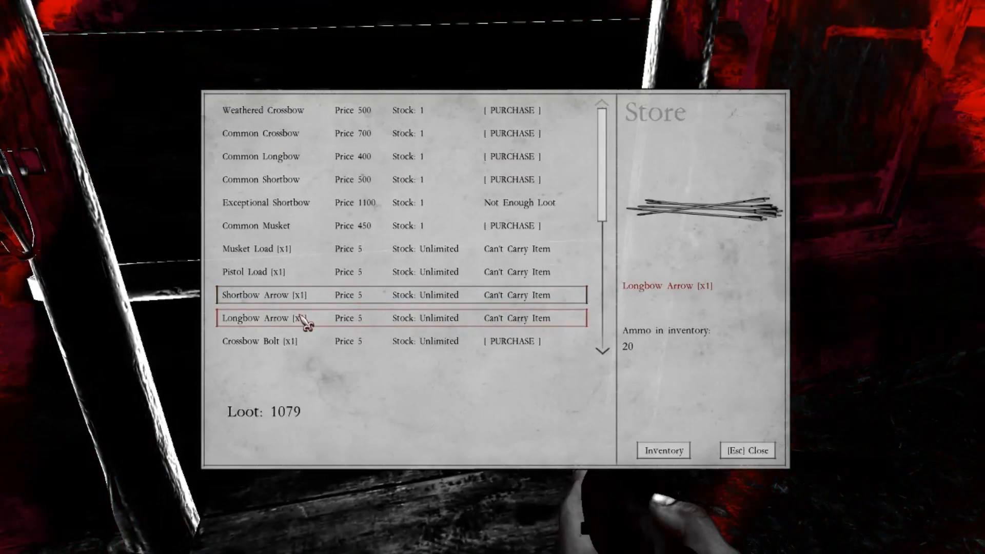
click(511, 340)
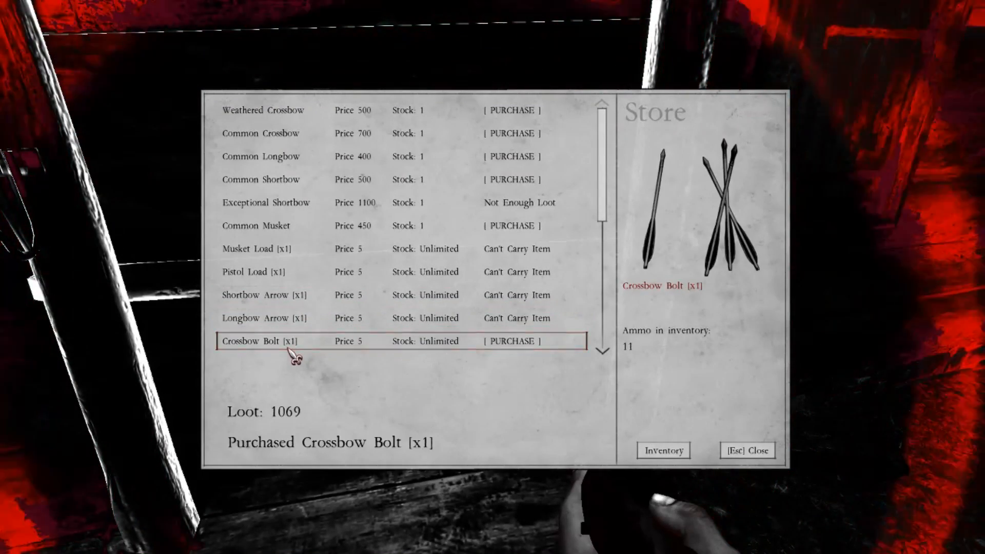
click(255, 226)
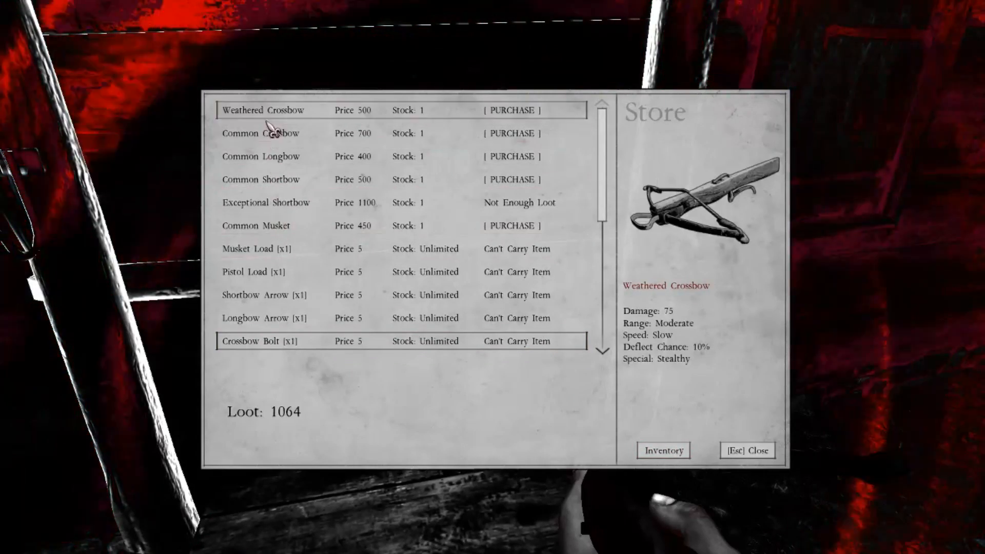
click(263, 340)
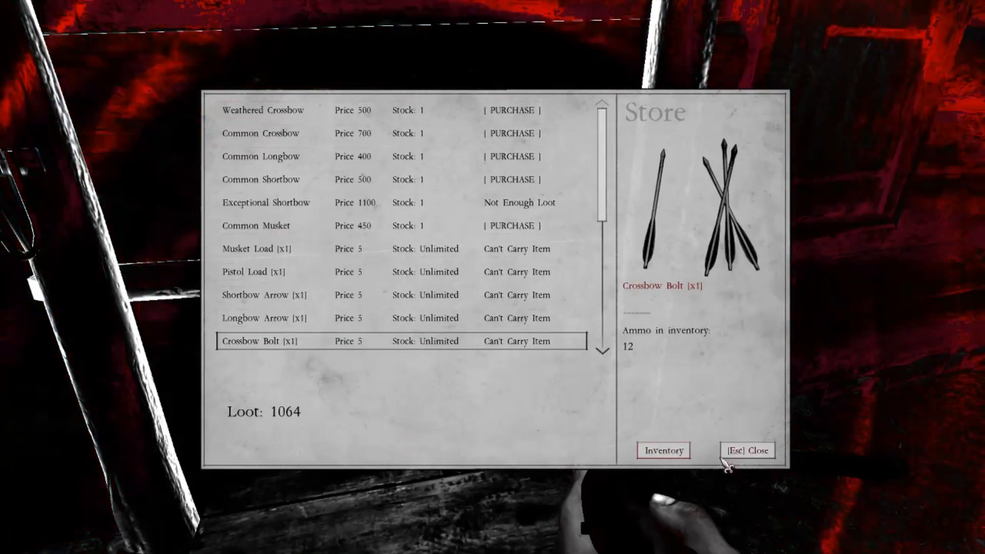
click(746, 450)
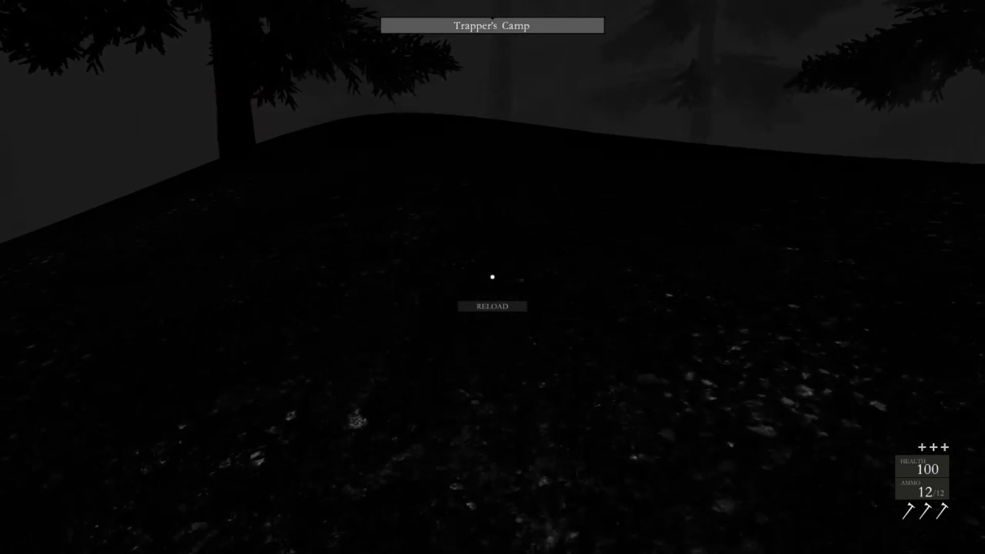
mouse_move(492, 277)
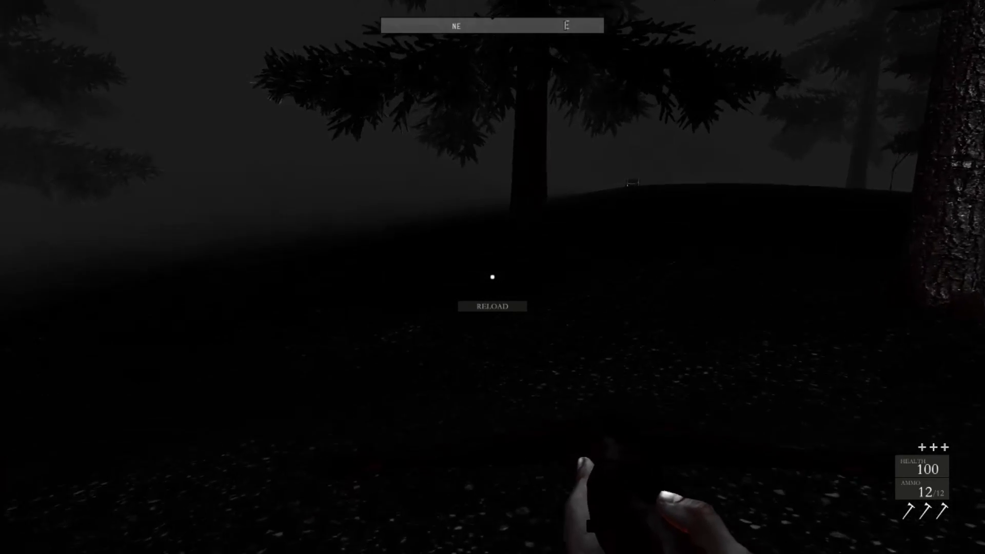
mouse_move(492, 276)
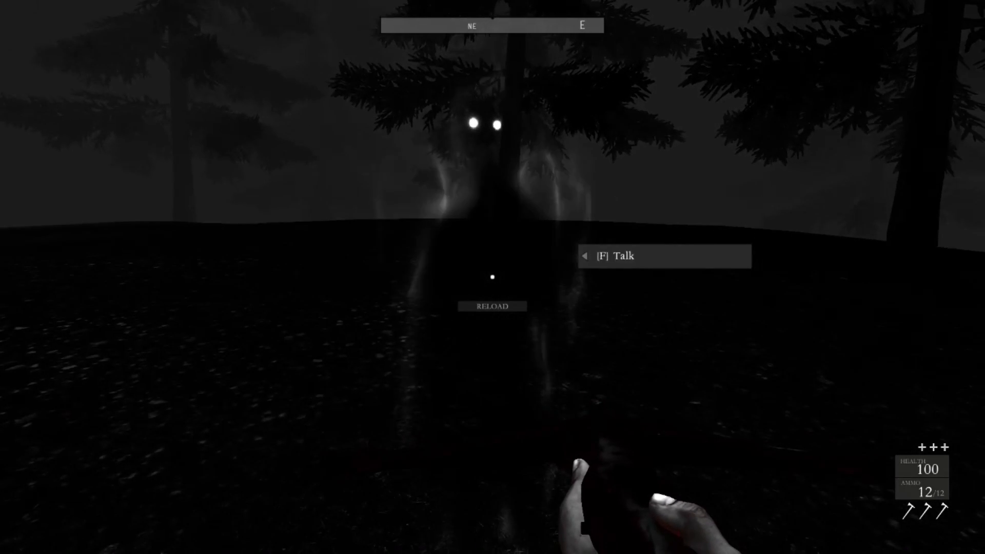
Start the conversation with the glowing-eyed ghost.
key(f)
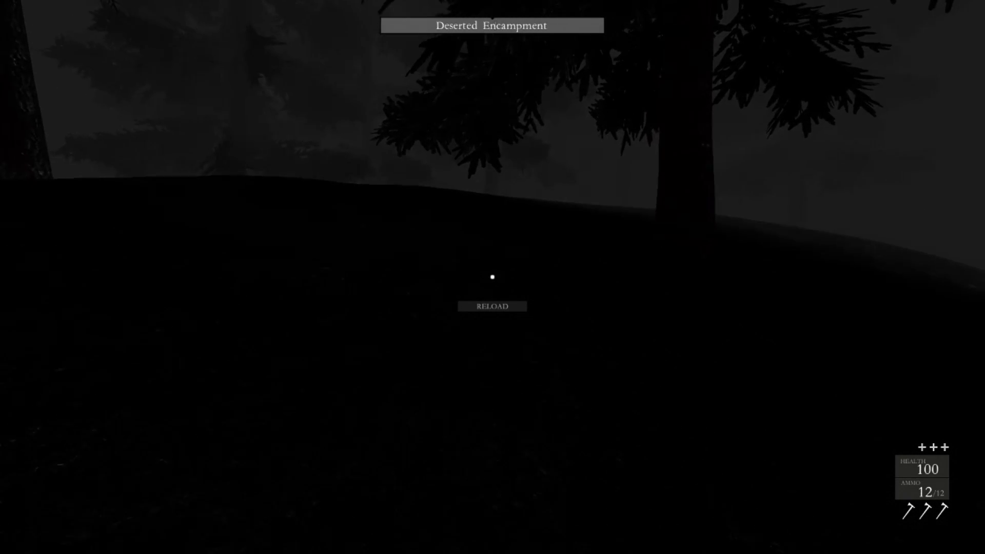
mouse_move(492, 275)
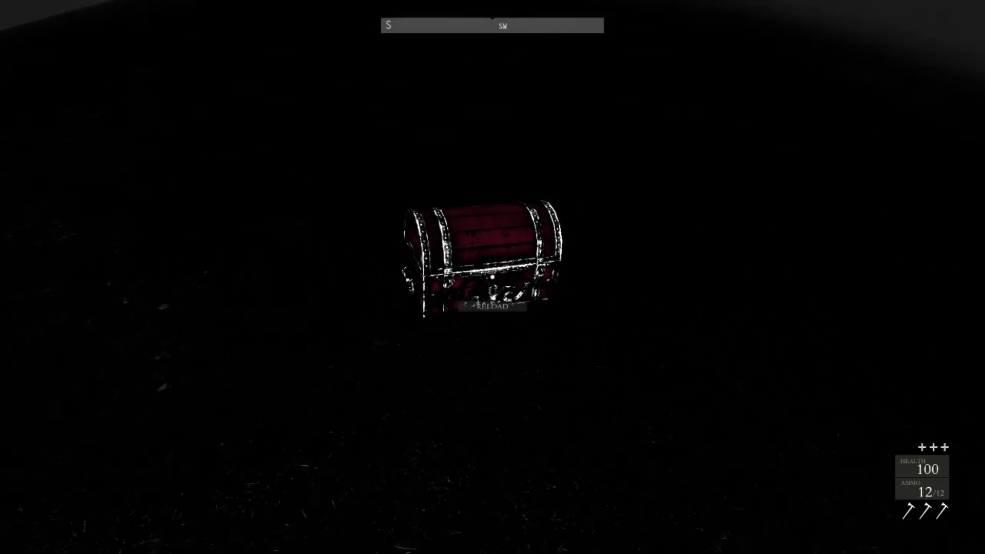
Loot the red treasure chest, gaining a Harrier's Musket and raising loot to 1,139.
click(490, 264)
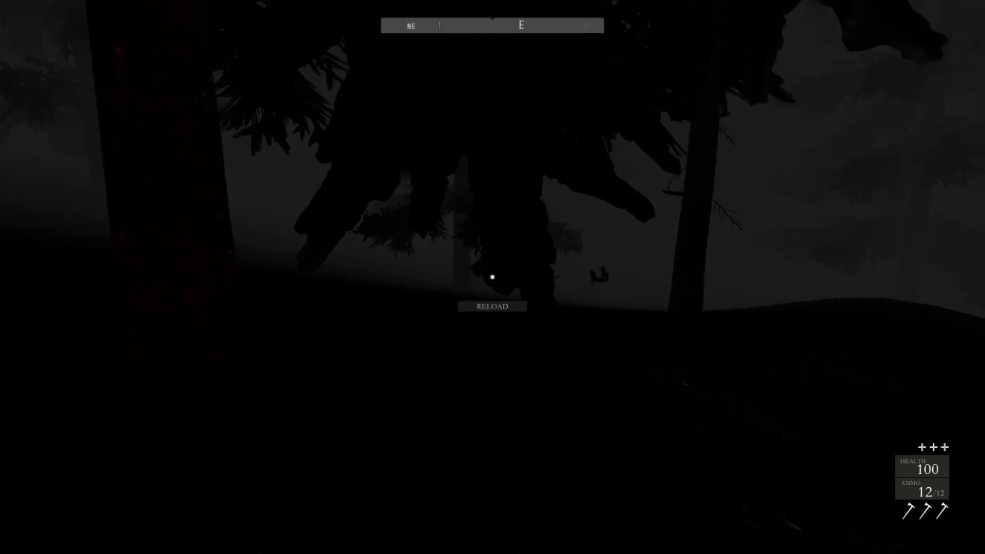
click(492, 277)
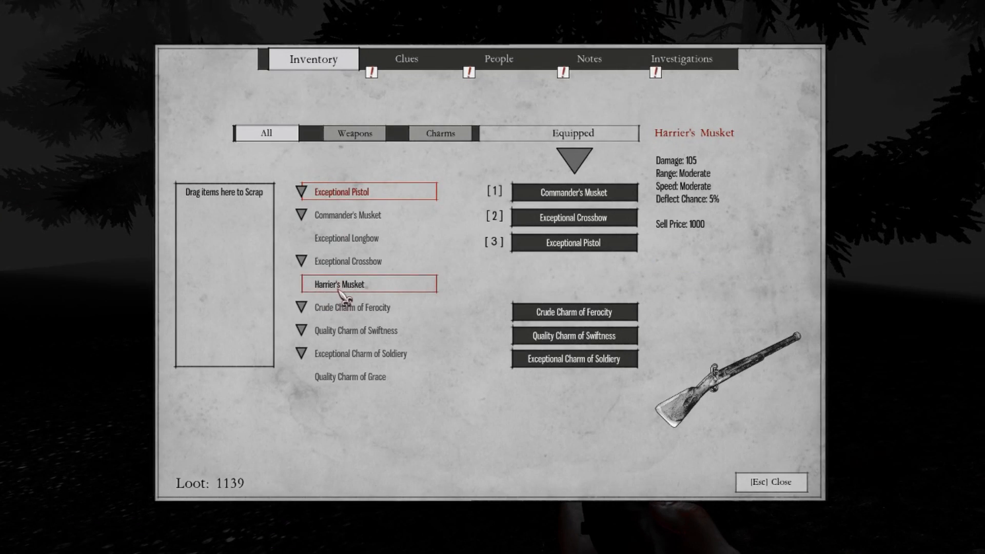
click(349, 377)
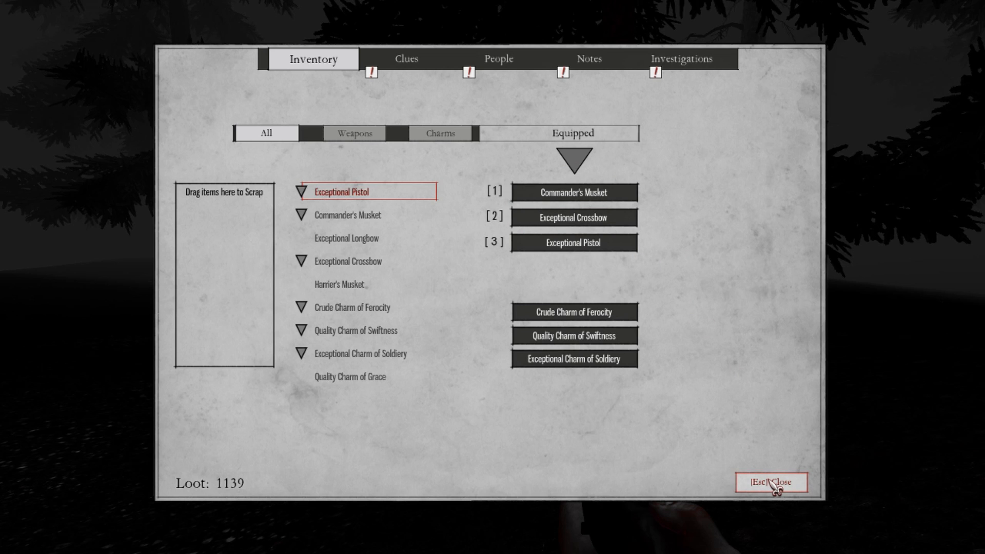
click(770, 482)
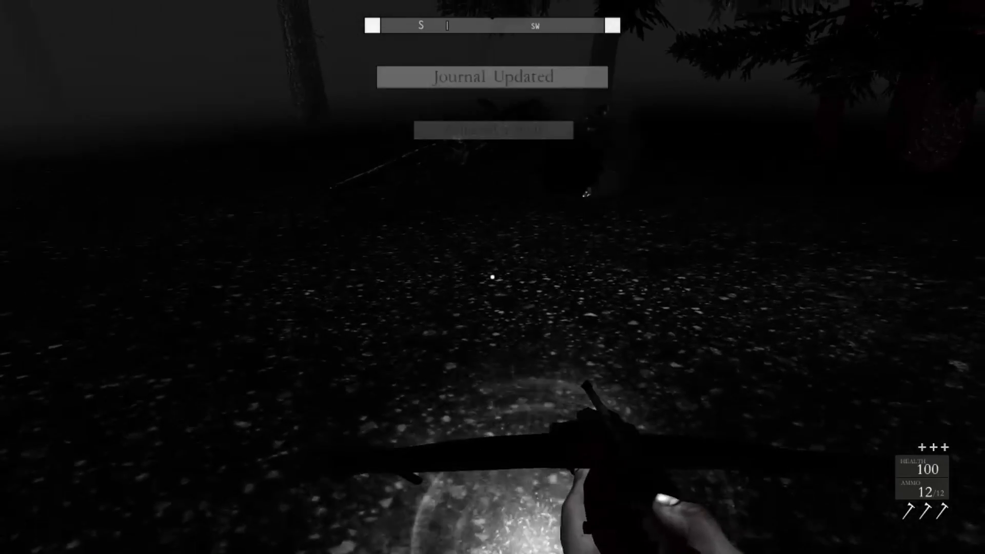
Interact with the glowing spot on the ground to add a new journal entry.
click(492, 277)
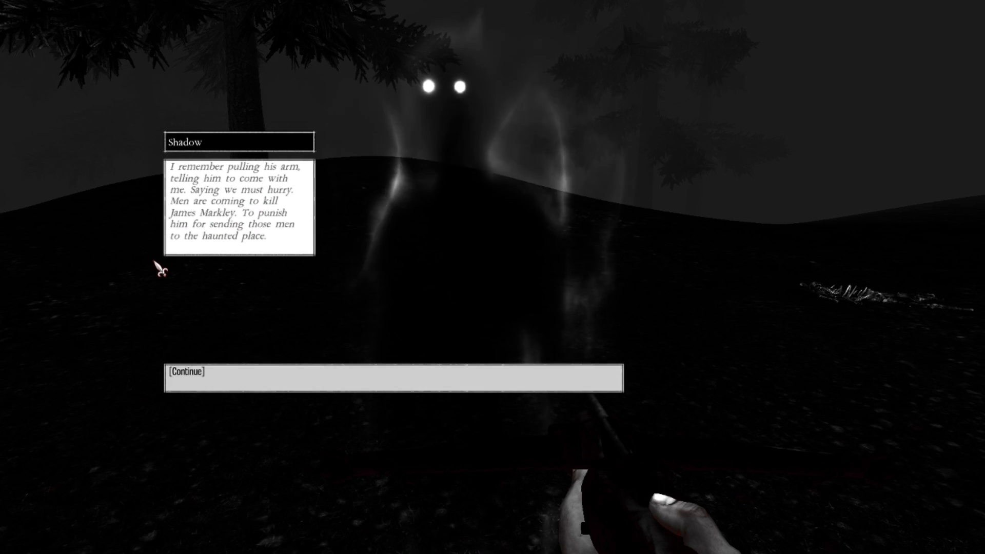
mouse_move(286, 204)
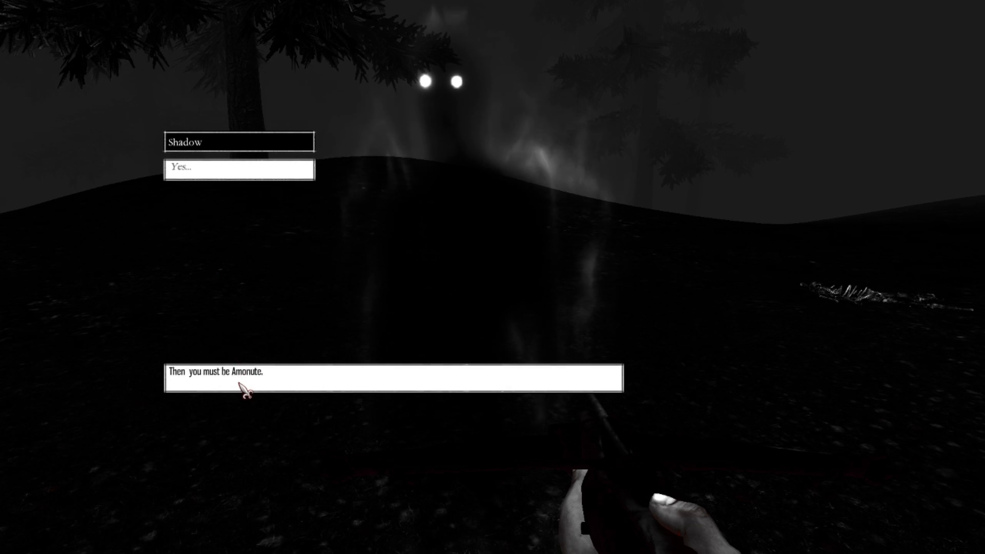
Tell the shadow she must be Amonute, ask about fleeing the fort, and dismiss the bloody branch clue.
click(393, 379)
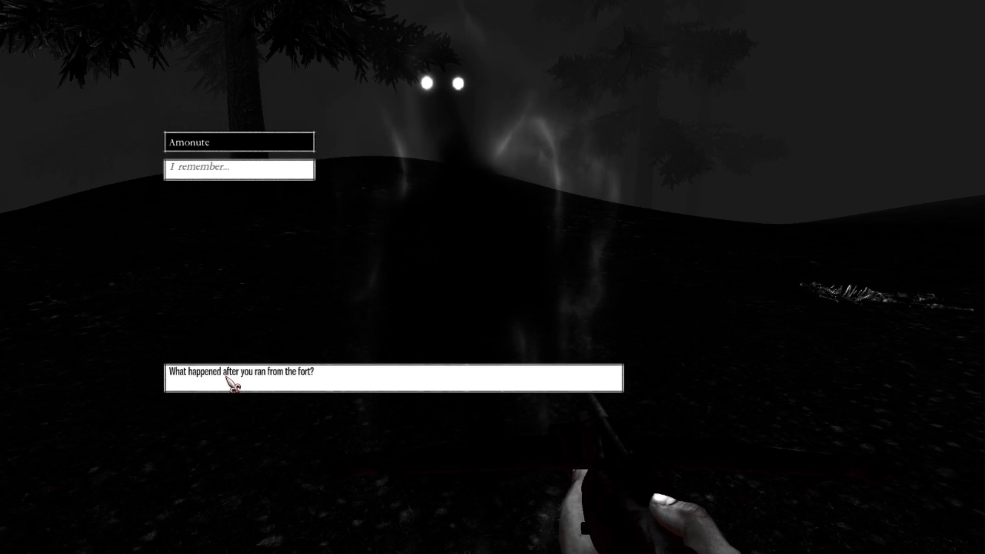
click(390, 371)
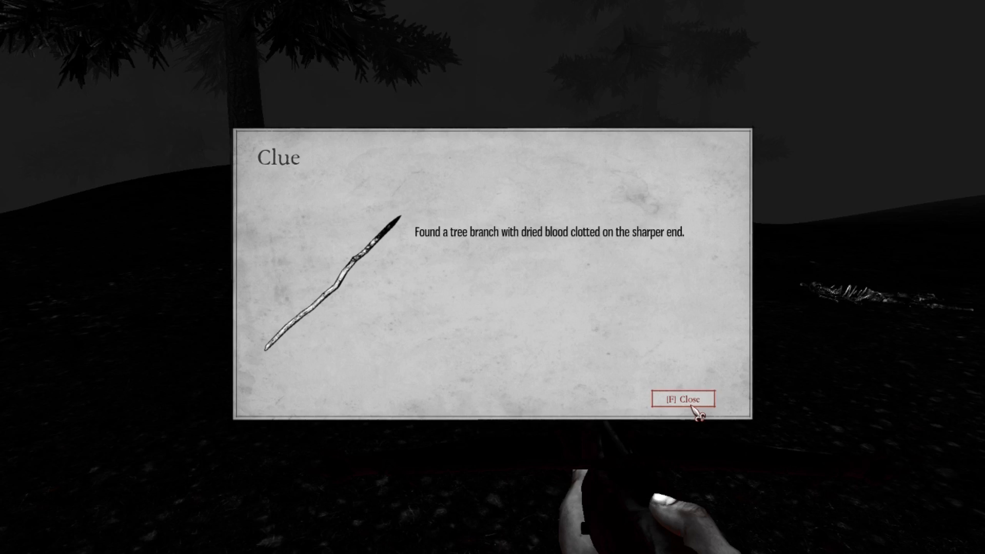
click(683, 398)
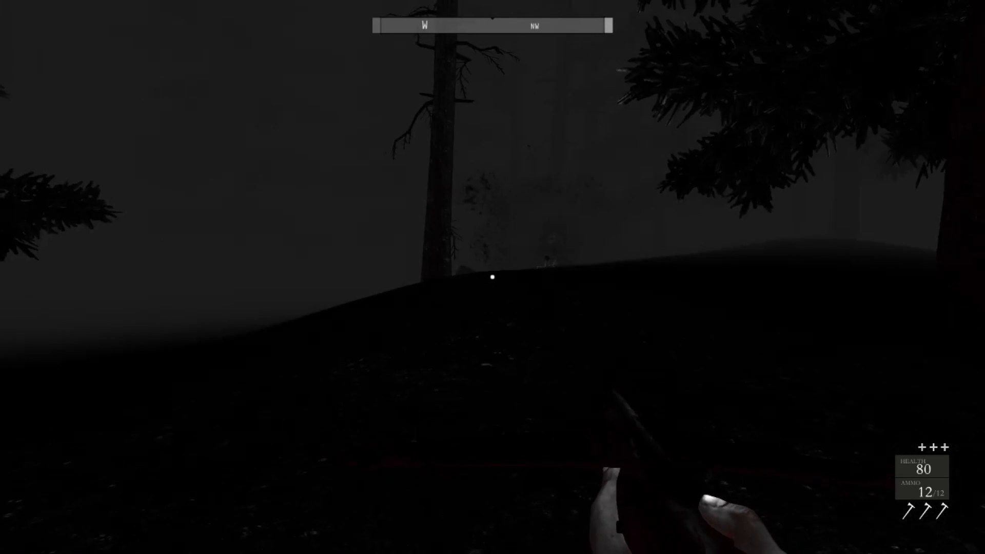
click(493, 276)
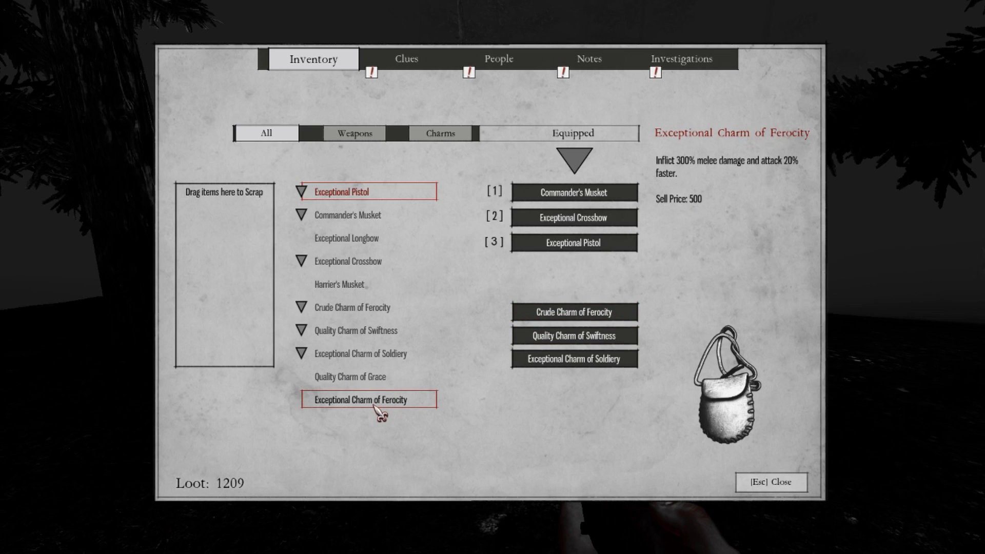
Swap the Exceptional Charm of Ferocity into the Crude Charm's slot and return to the forest.
click(343, 191)
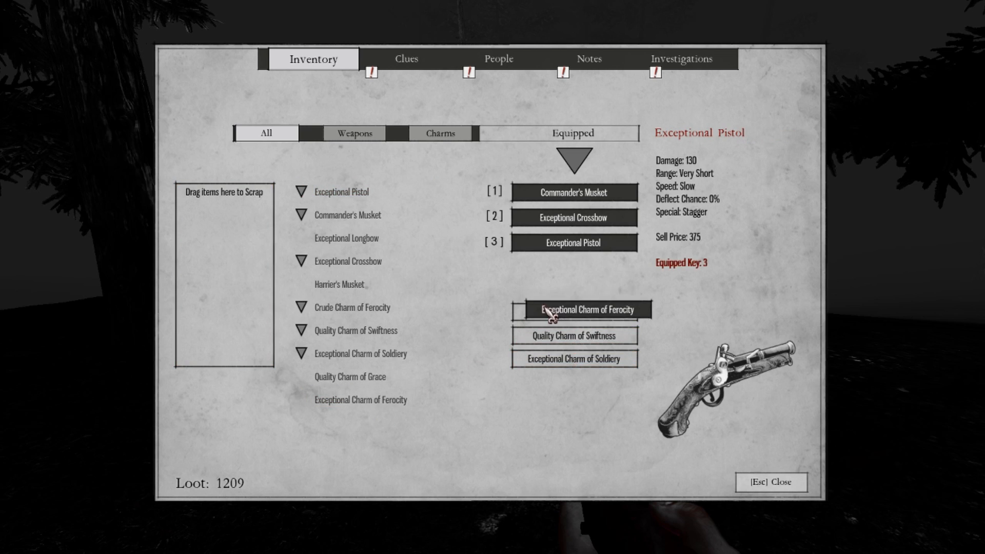
click(584, 309)
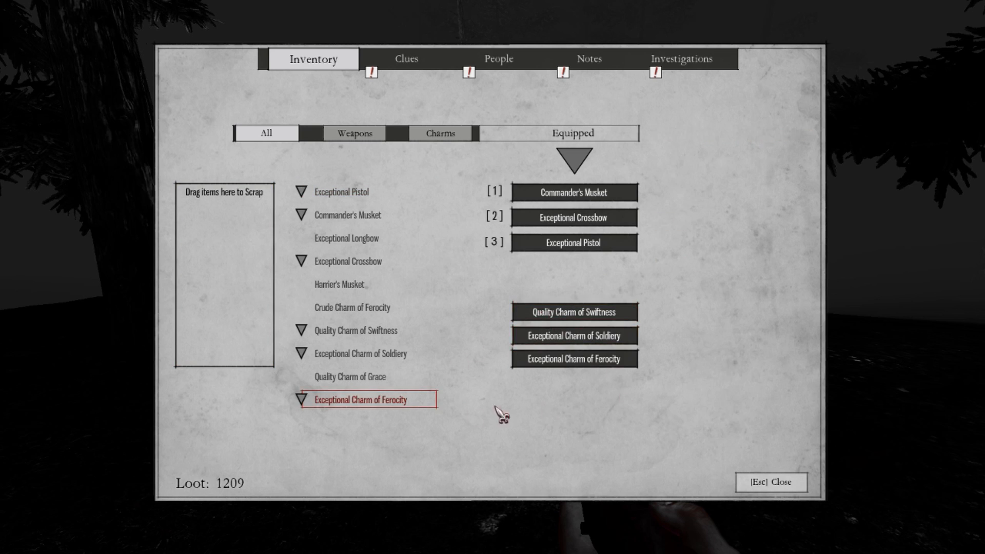
key(Escape)
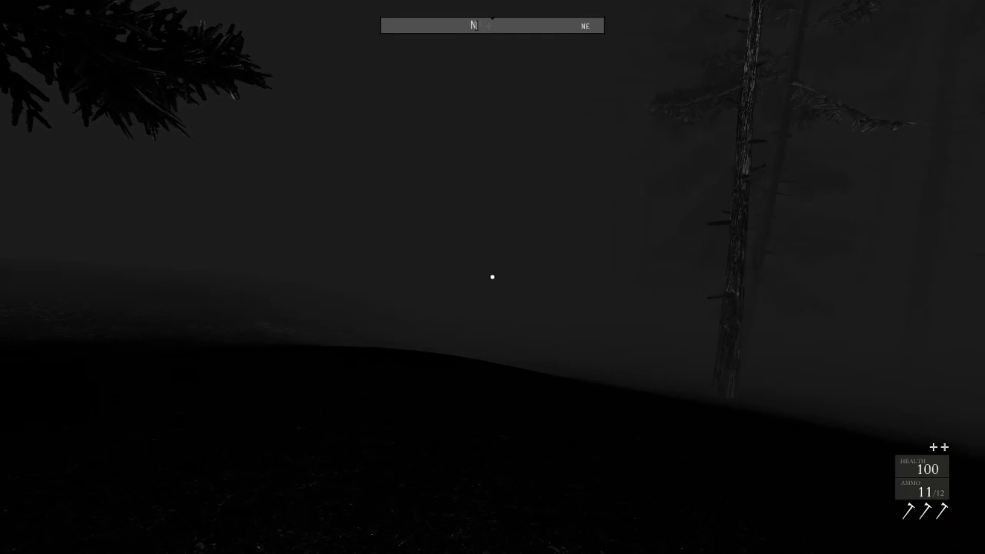
mouse_move(492, 277)
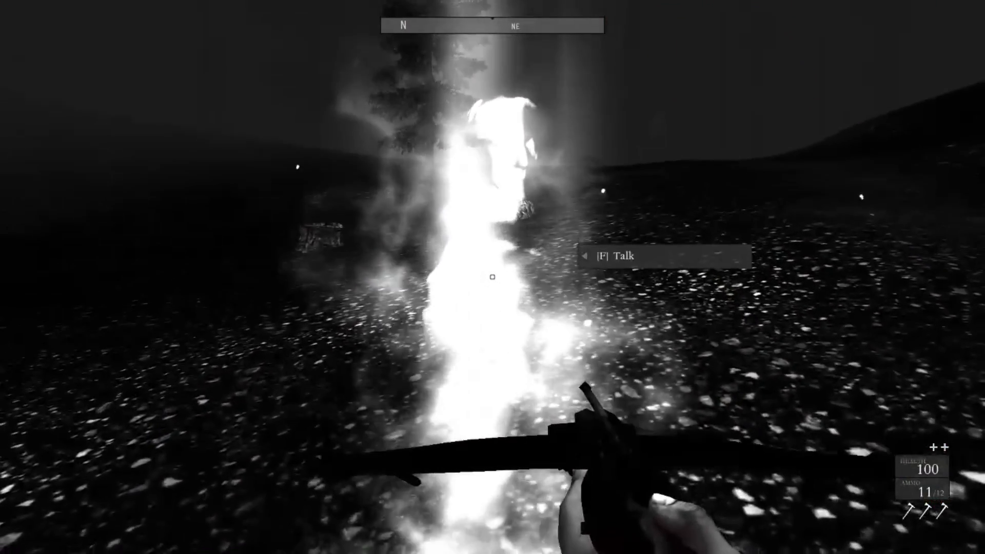
key(f)
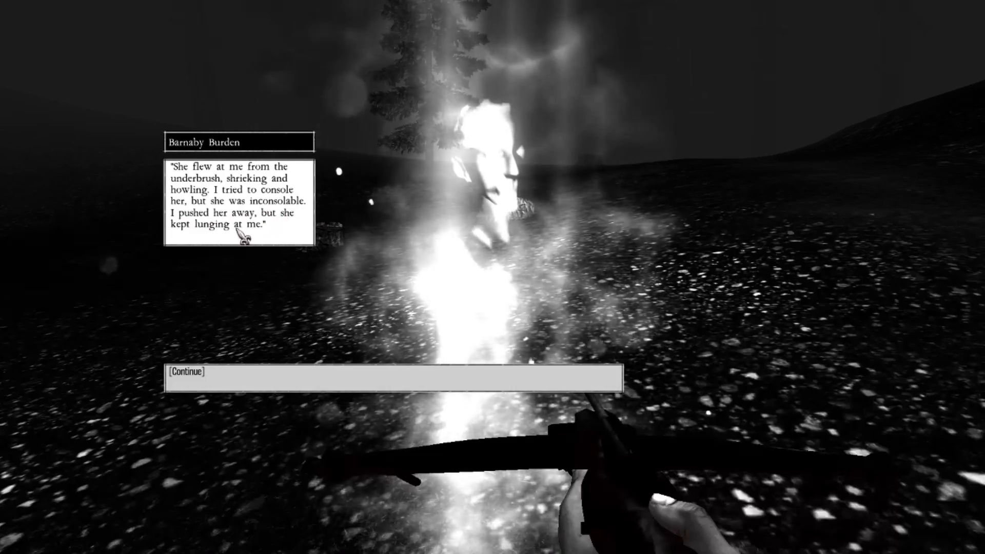
click(187, 373)
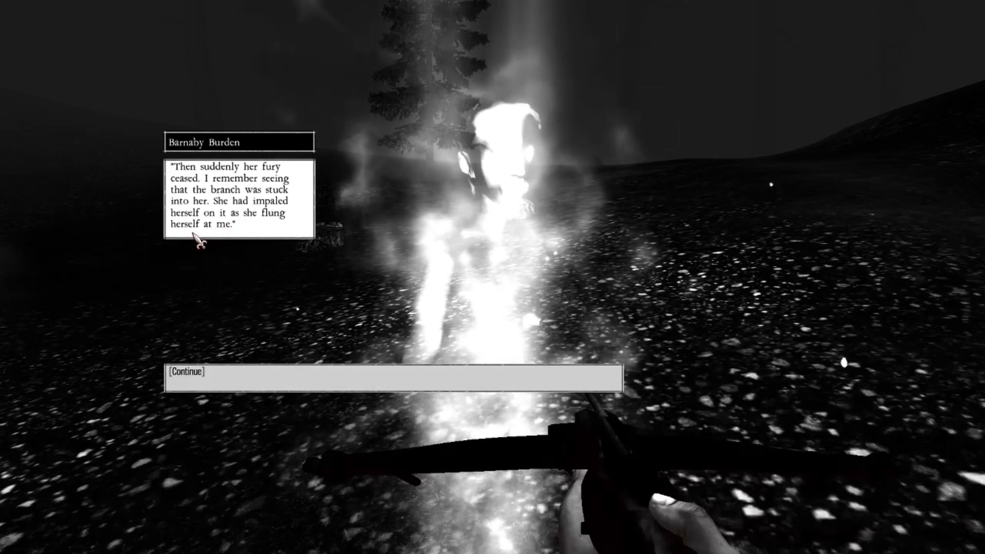
click(185, 372)
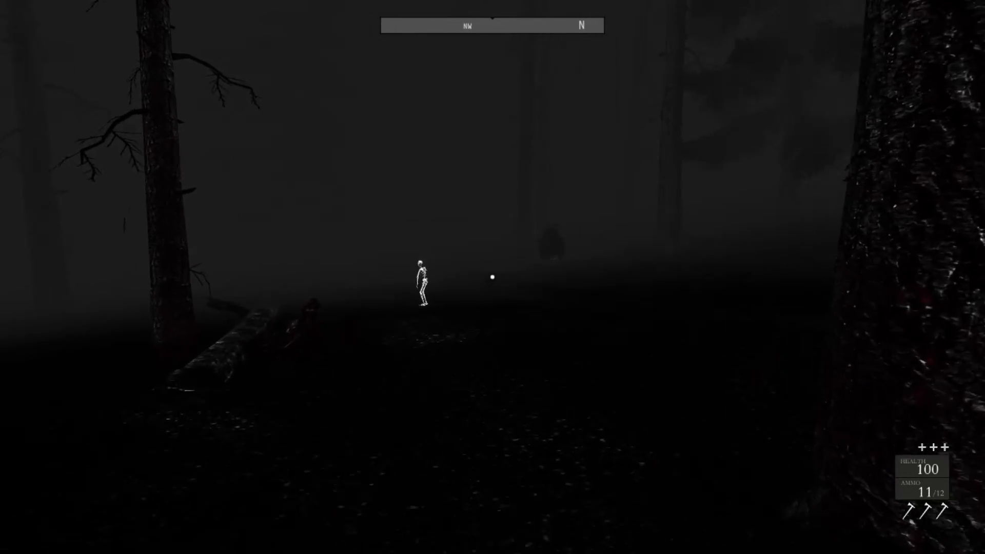
Attack the approaching skeleton until it falls, gaining a Hunter's Longbow.
click(492, 277)
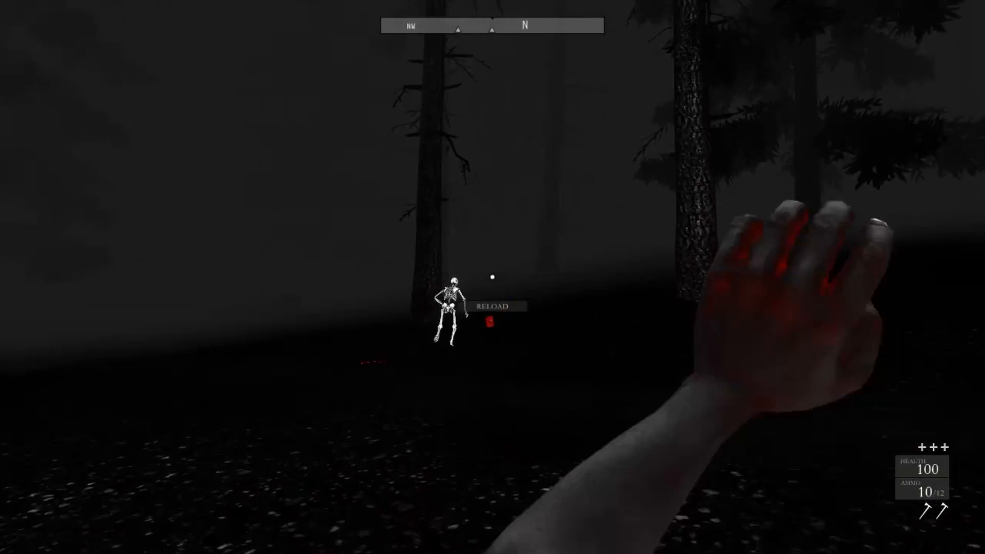
click(492, 277)
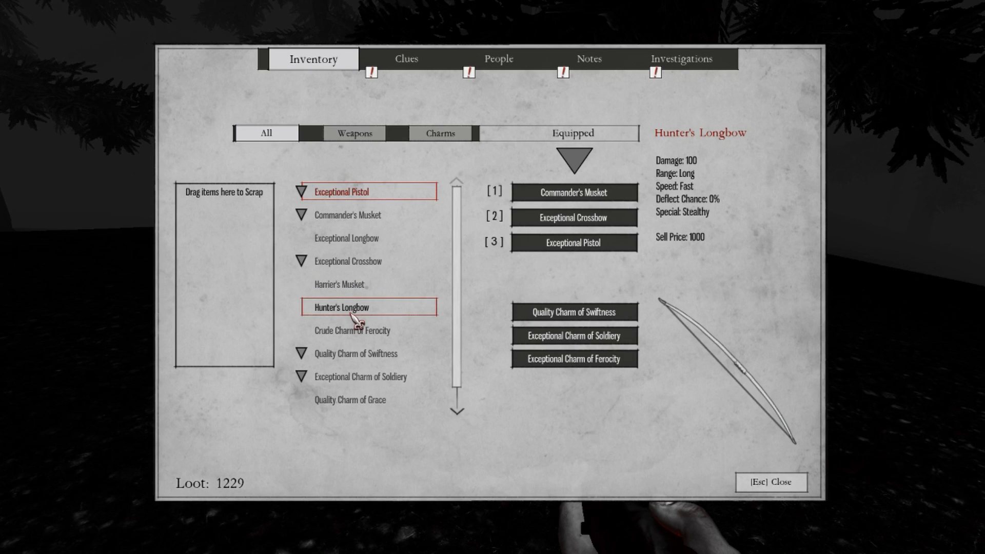
Compare bow and crossbow stats, put the Hunter's Longbow in weapon slot 2, and return to the forest.
click(571, 218)
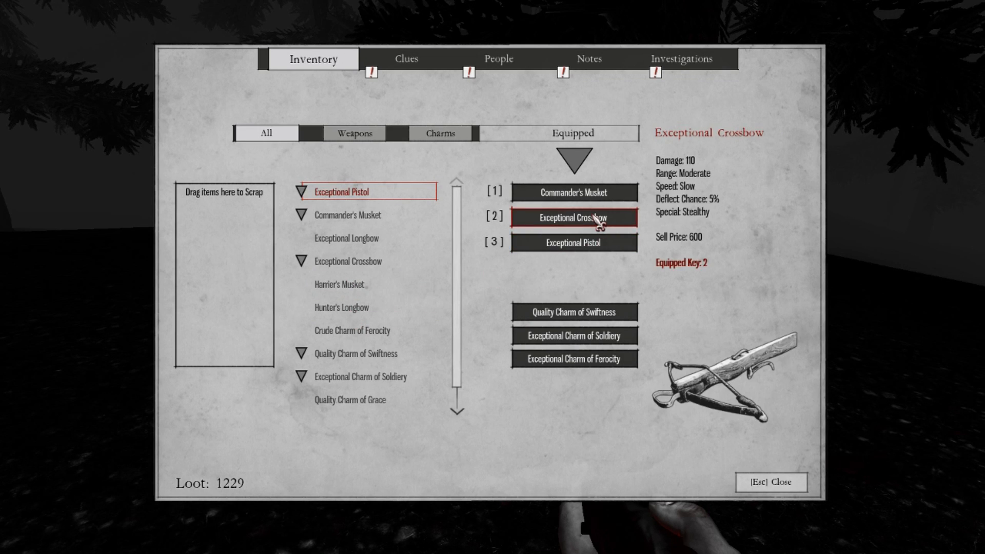
click(346, 237)
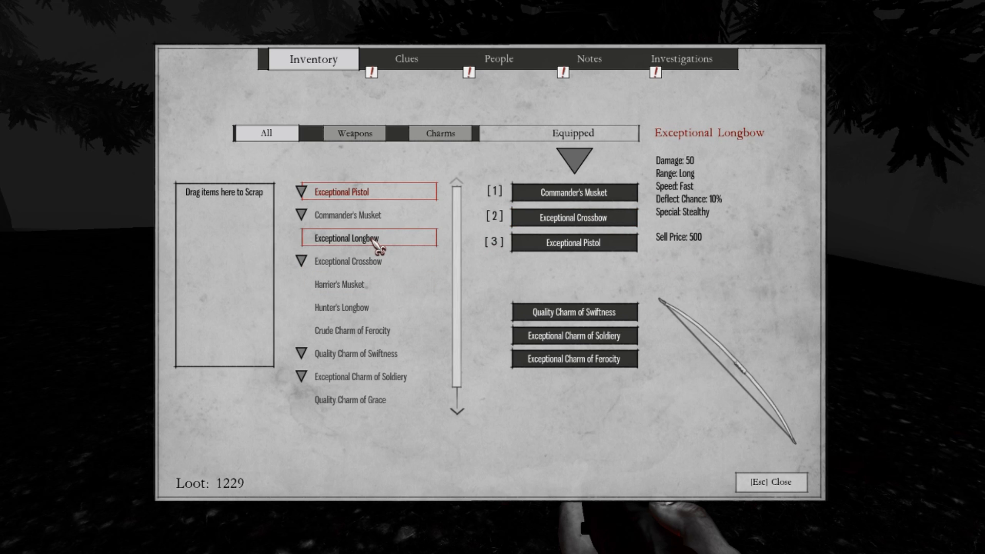
click(368, 283)
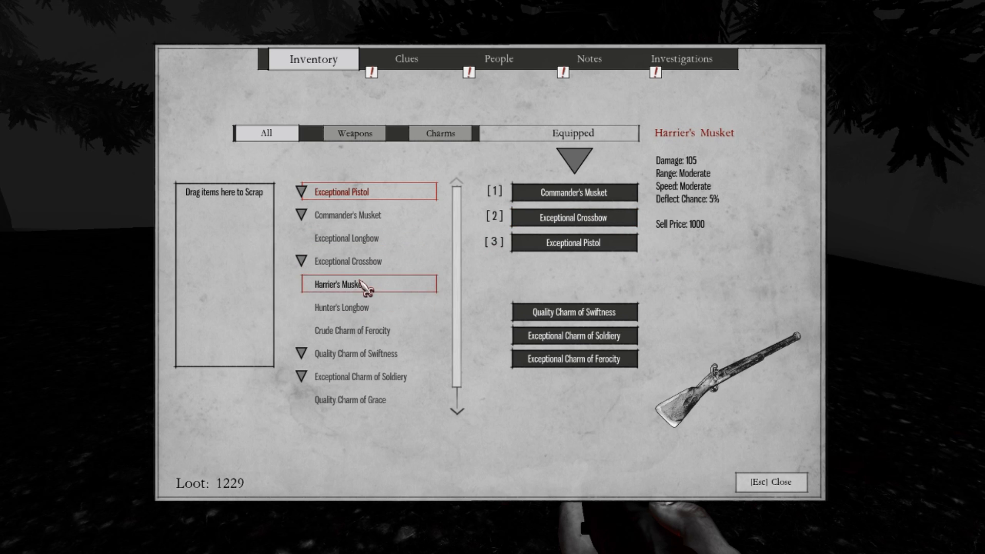
click(341, 306)
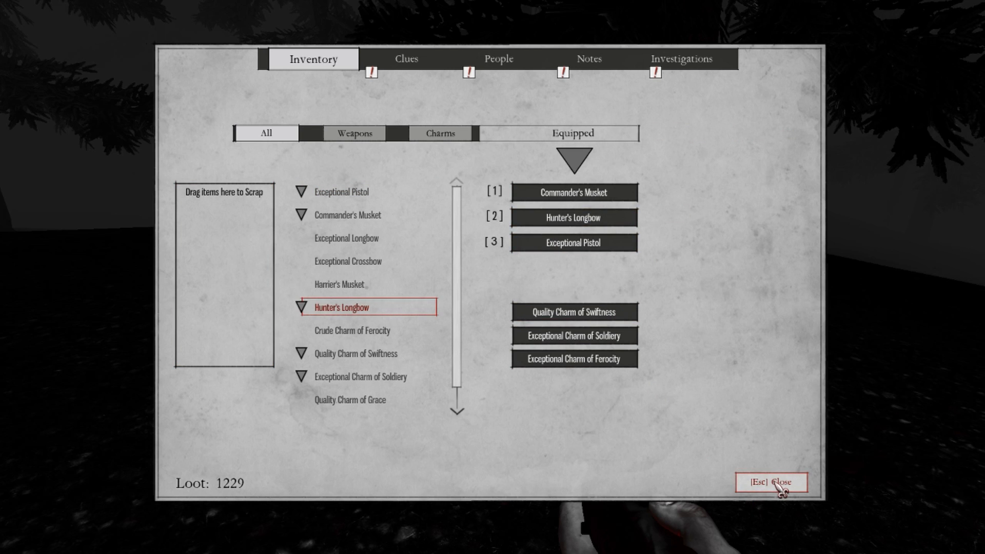
click(770, 482)
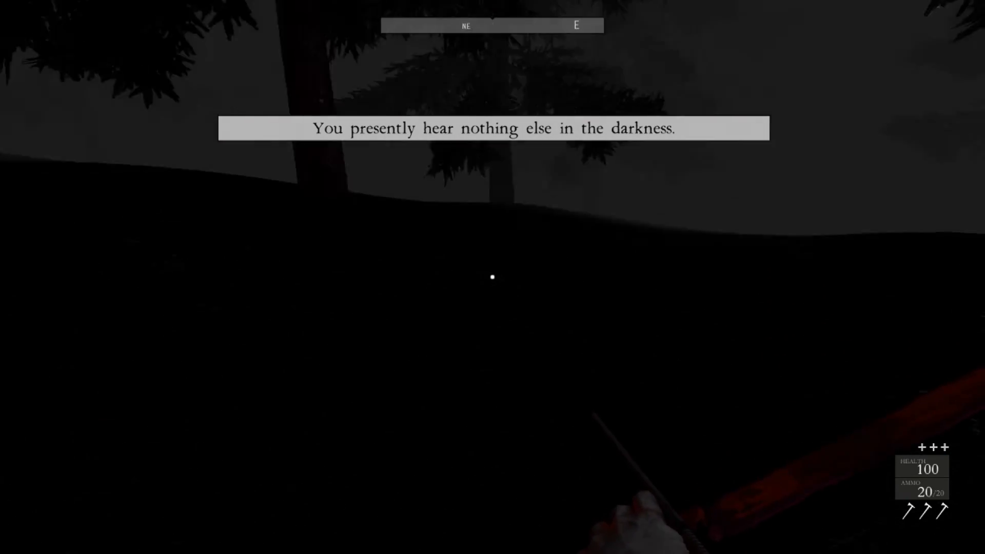
Bring up the Deep Forest map showing marked locations along the woods and paths.
key(m)
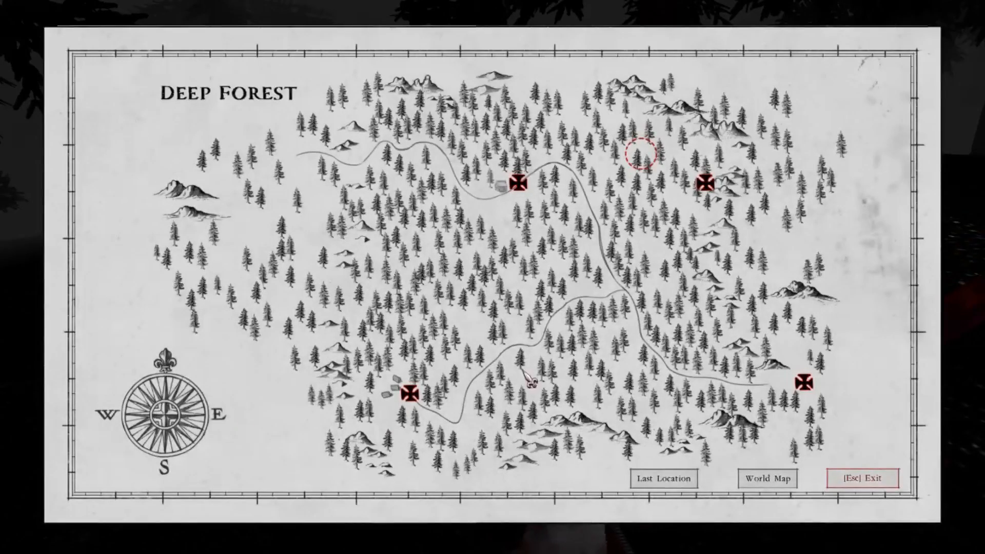